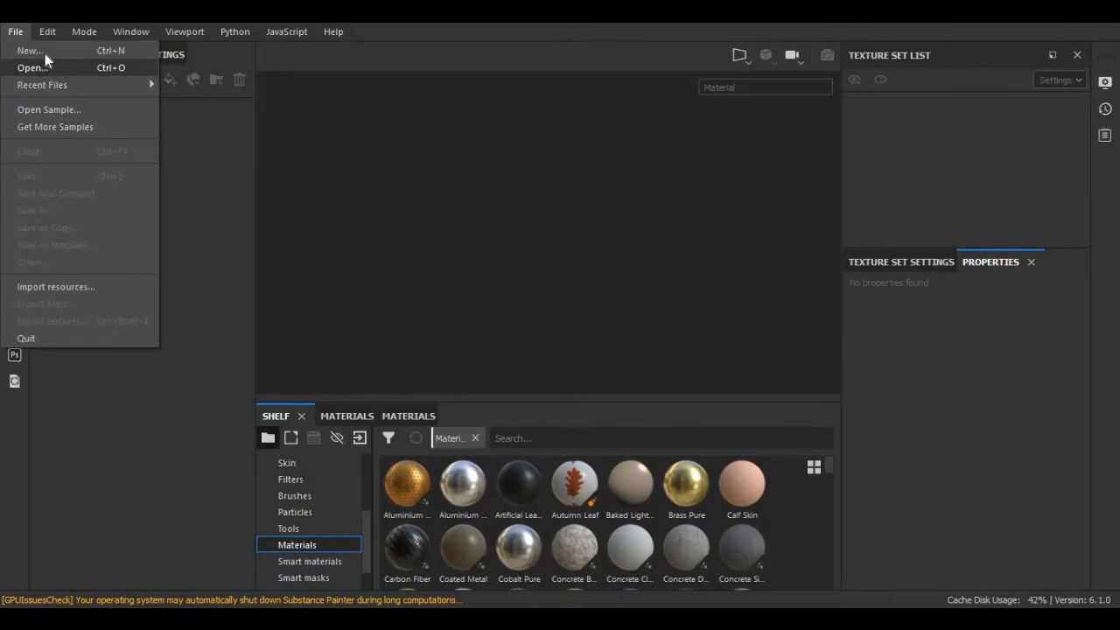
Create a new project from the Potion Container mesh file.
left_click(30, 49)
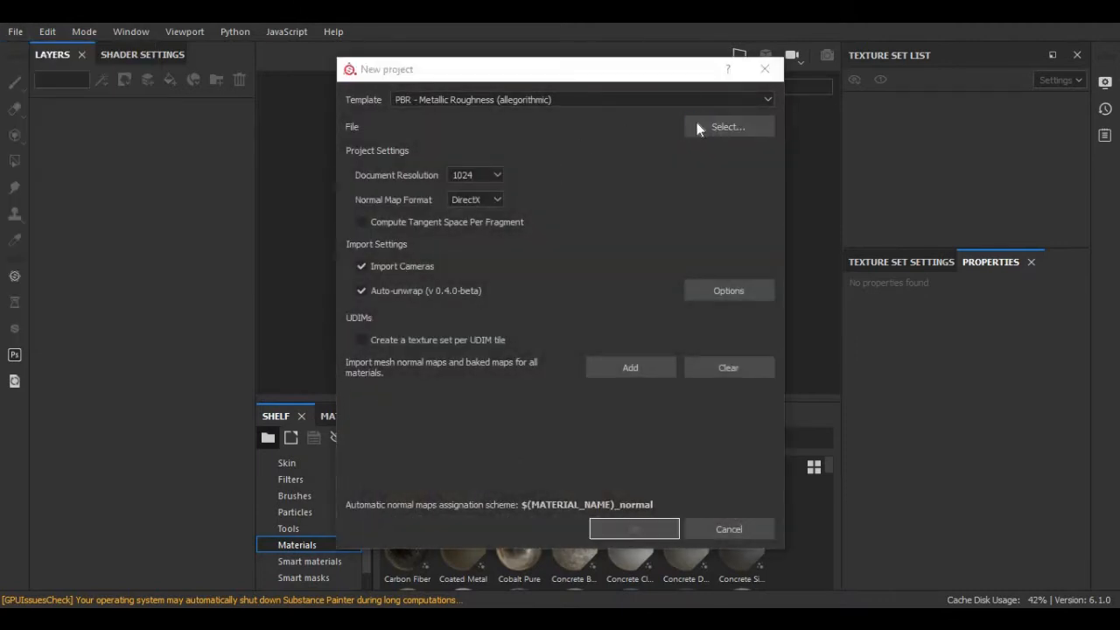
left_click(728, 126)
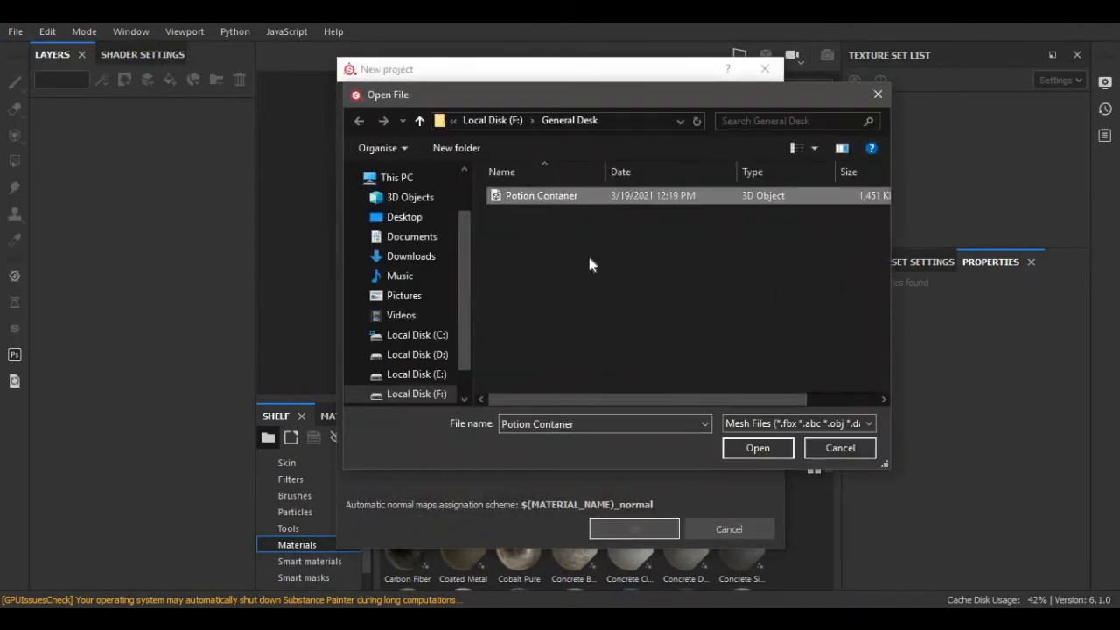
left_click(756, 448)
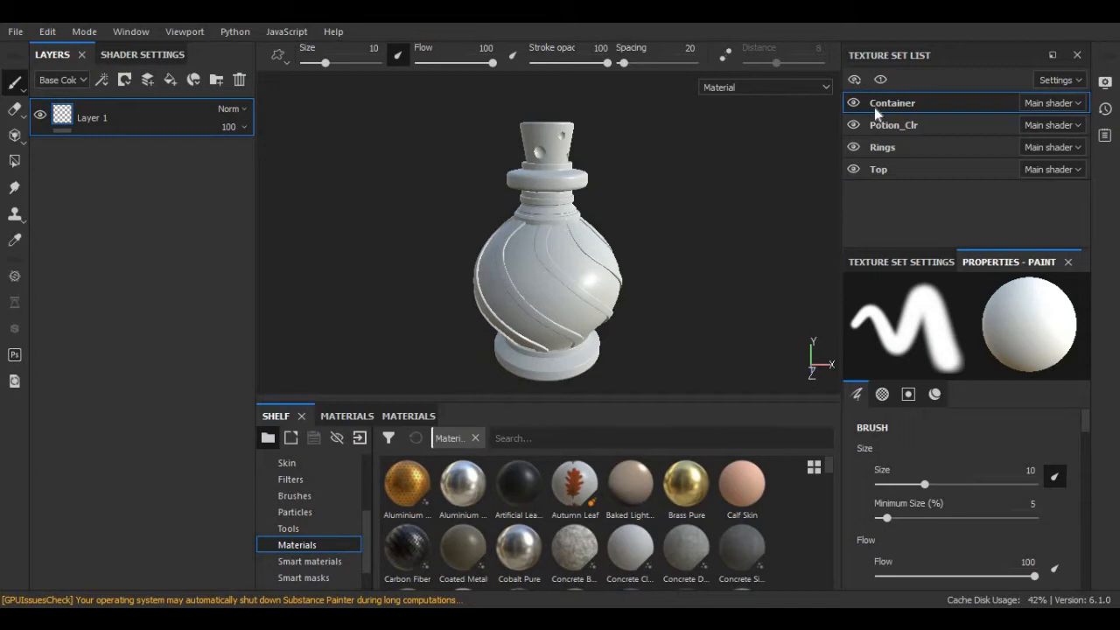
Replace the Container set's default paint layer with a fill layer named Glass Layer.
left_click(893, 101)
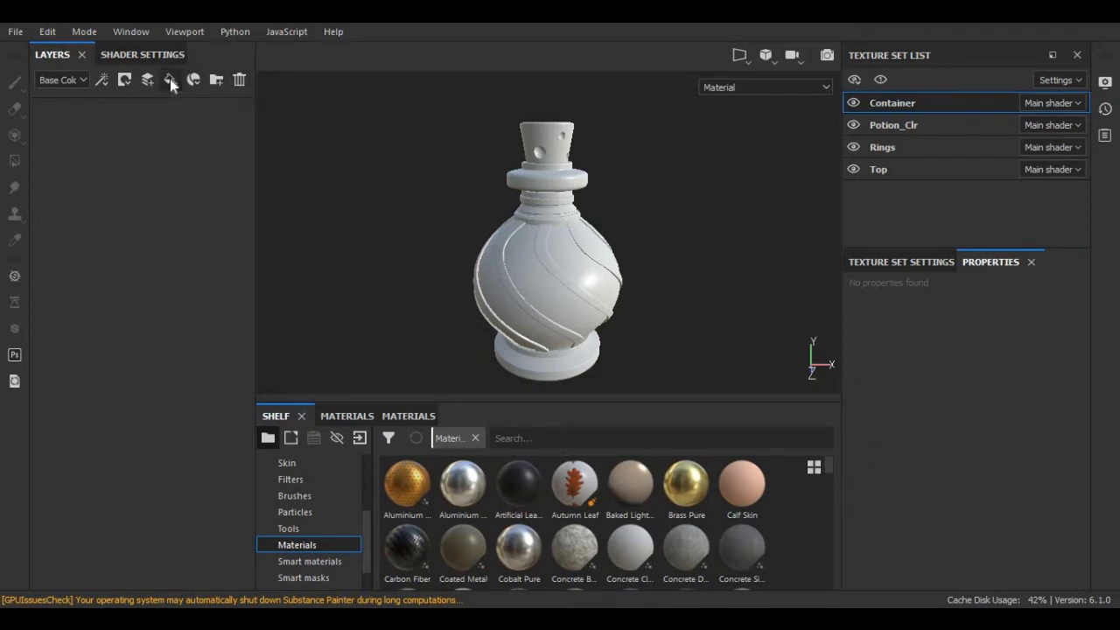
left_click(169, 81)
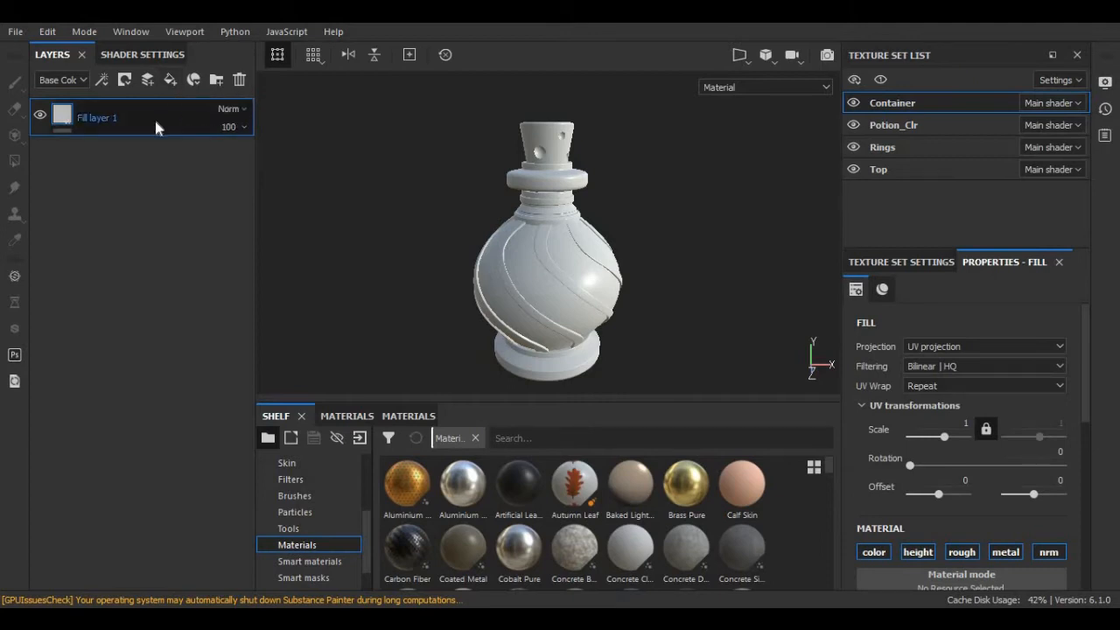
double_click(96, 118)
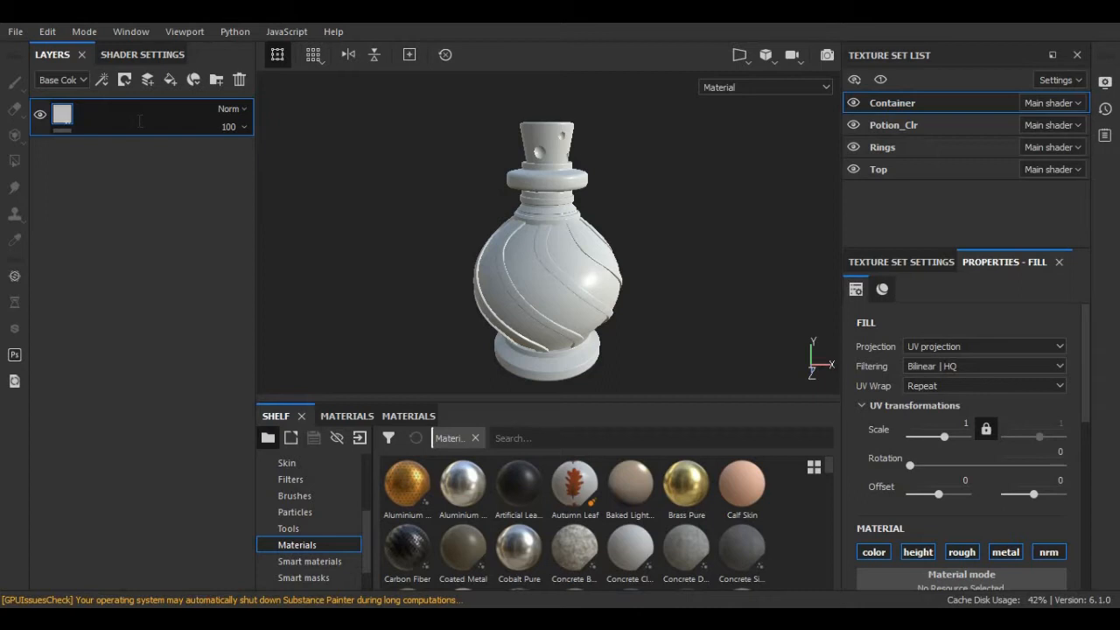
type("Glass Layer")
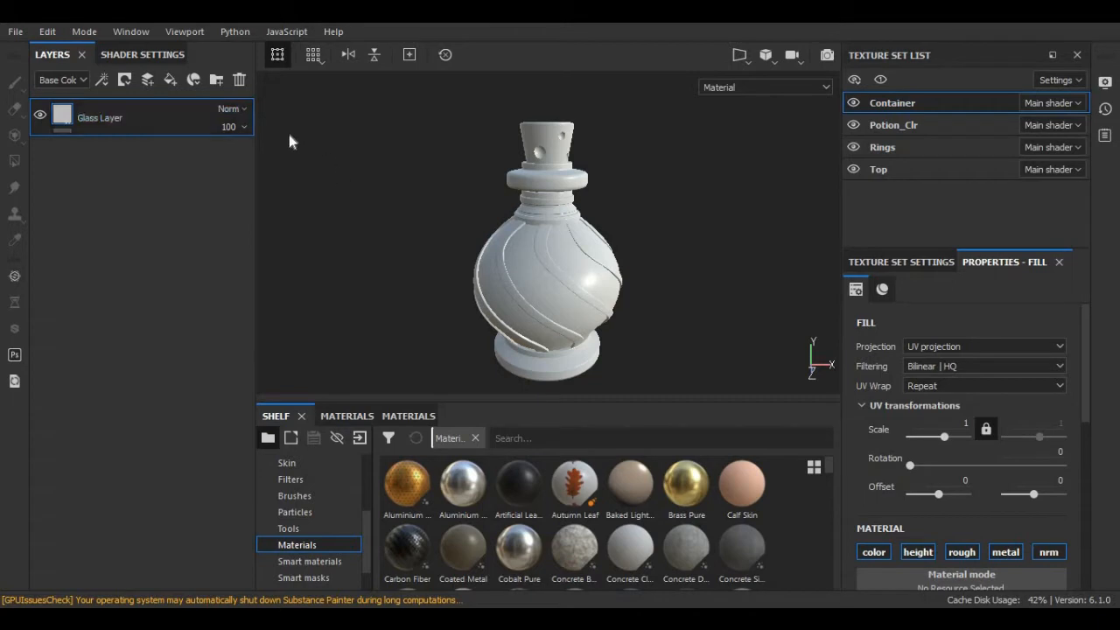
mouse_move(175, 180)
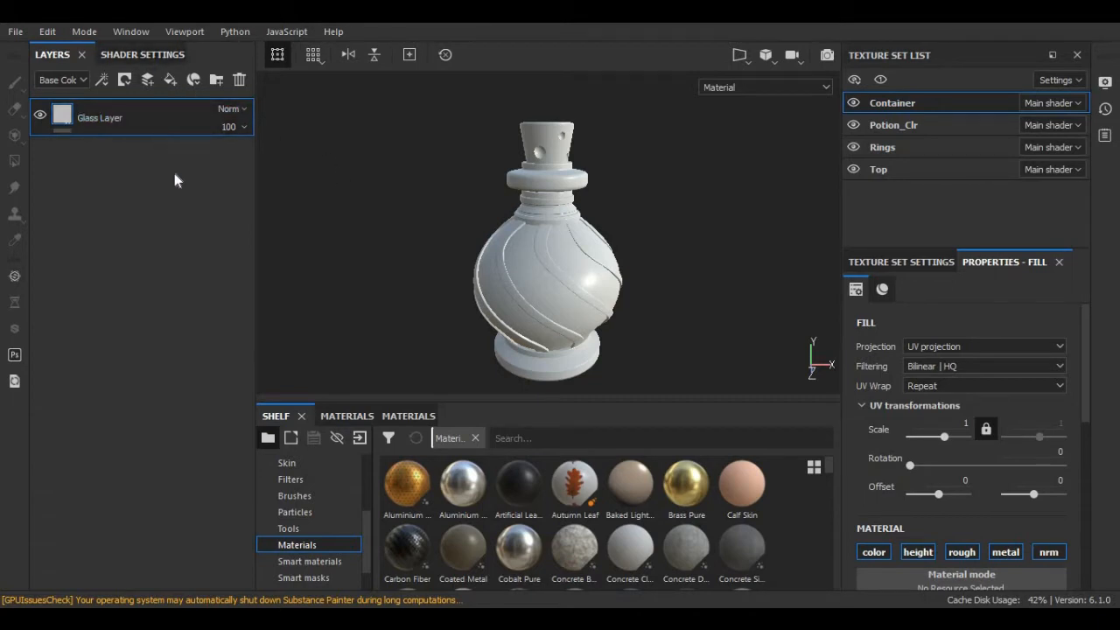
mouse_move(156, 220)
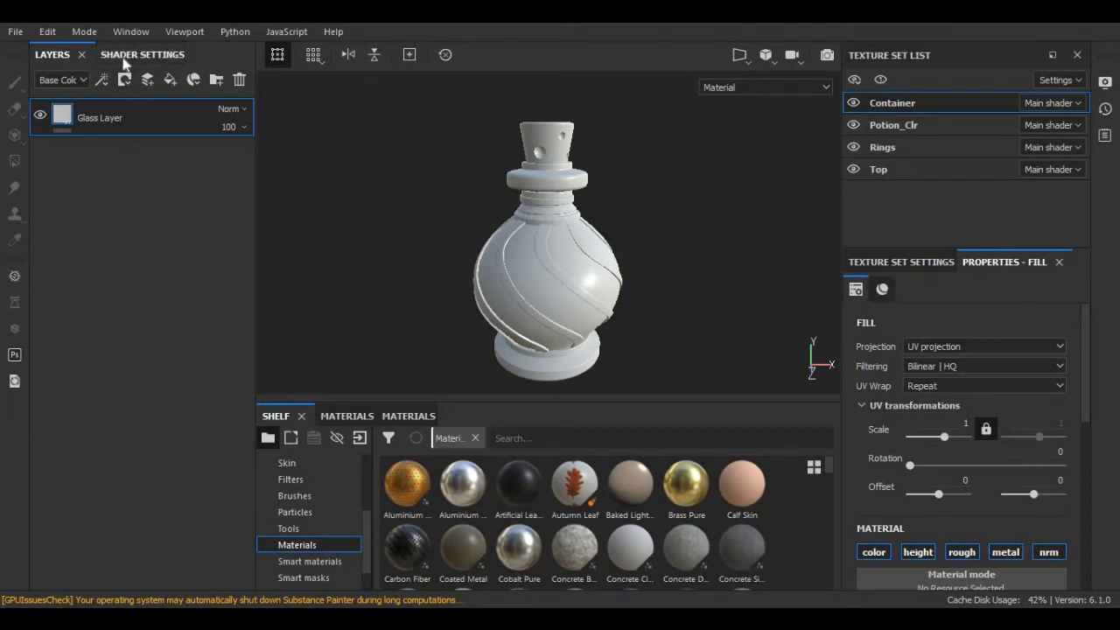
Switch the main shader to pbr-metal-rough-with-alpha-blending for transparency.
left_click(143, 54)
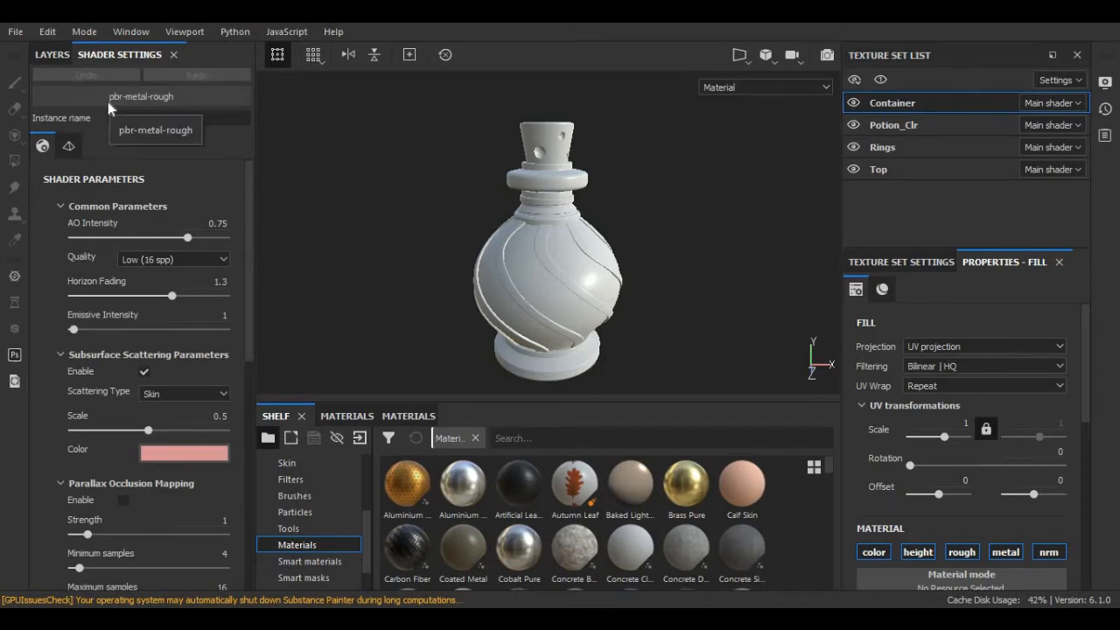
left_click(140, 96)
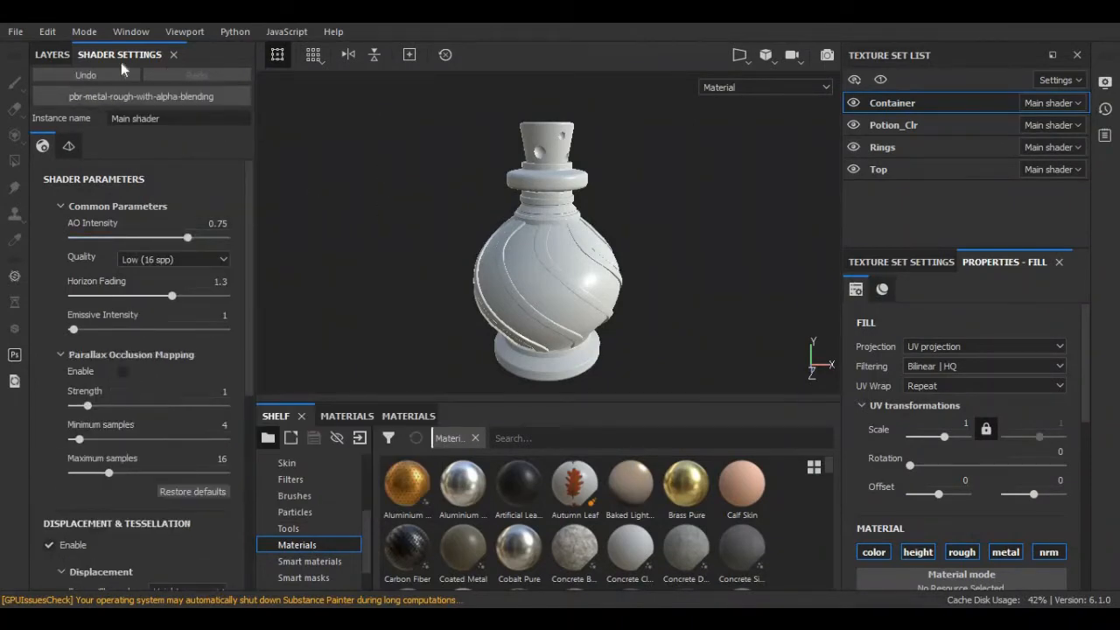
left_click(52, 54)
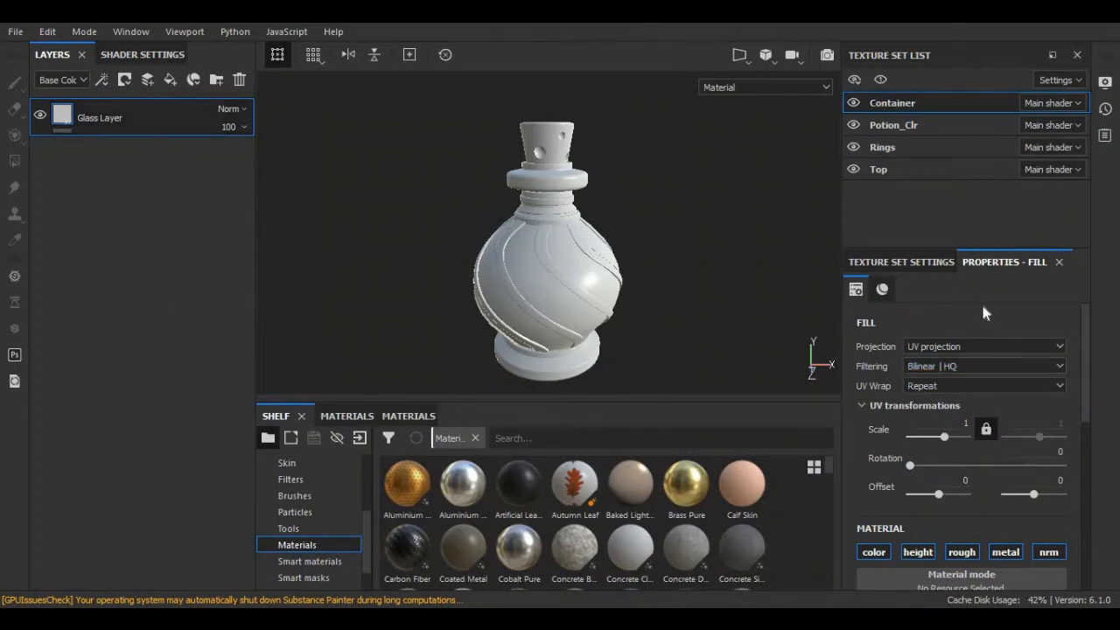
Add an Opacity channel to the Container texture set.
left_click(899, 262)
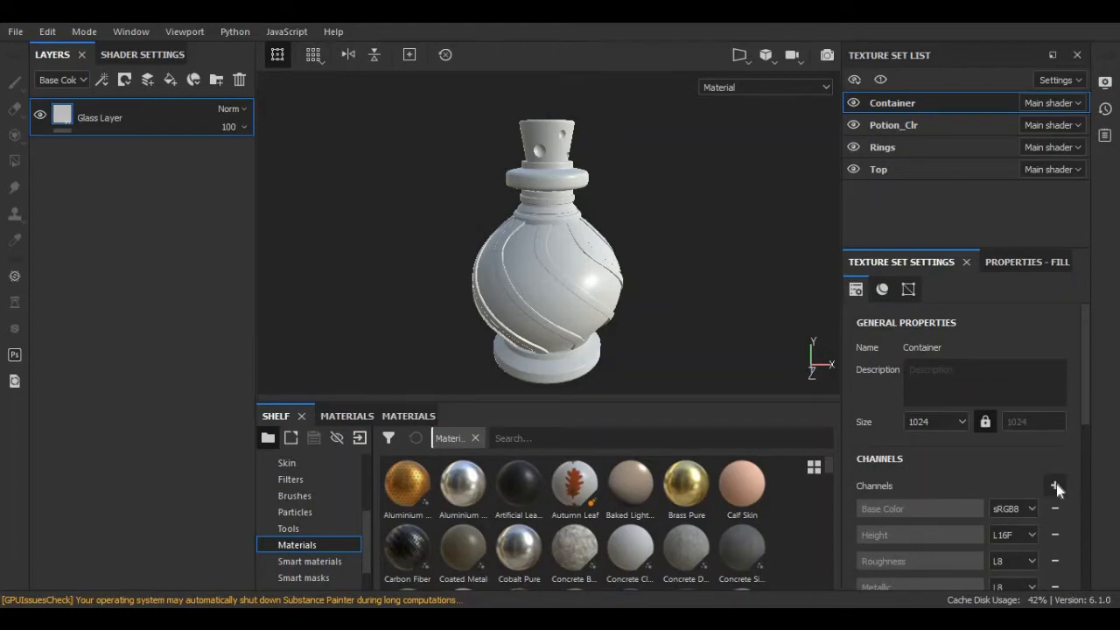
left_click(1055, 487)
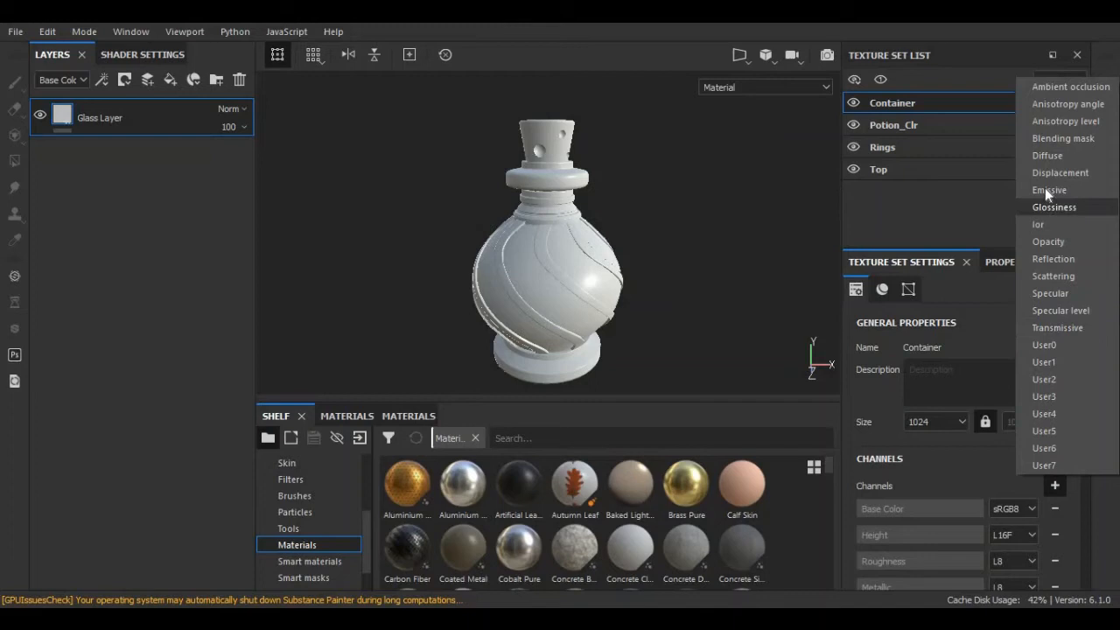
mouse_move(1050, 241)
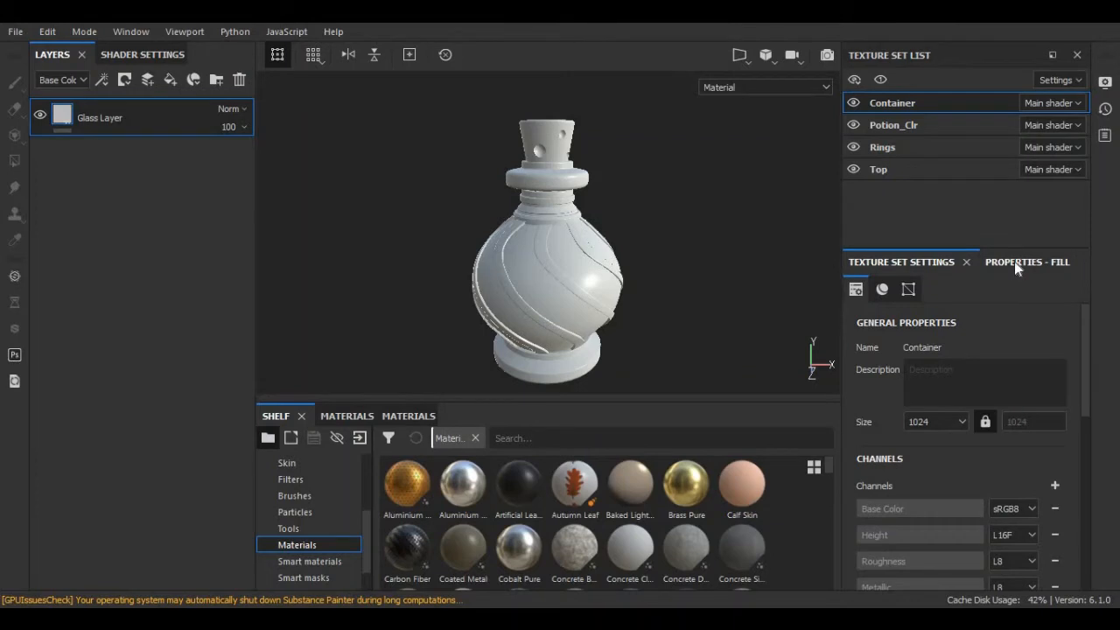
left_click(1027, 263)
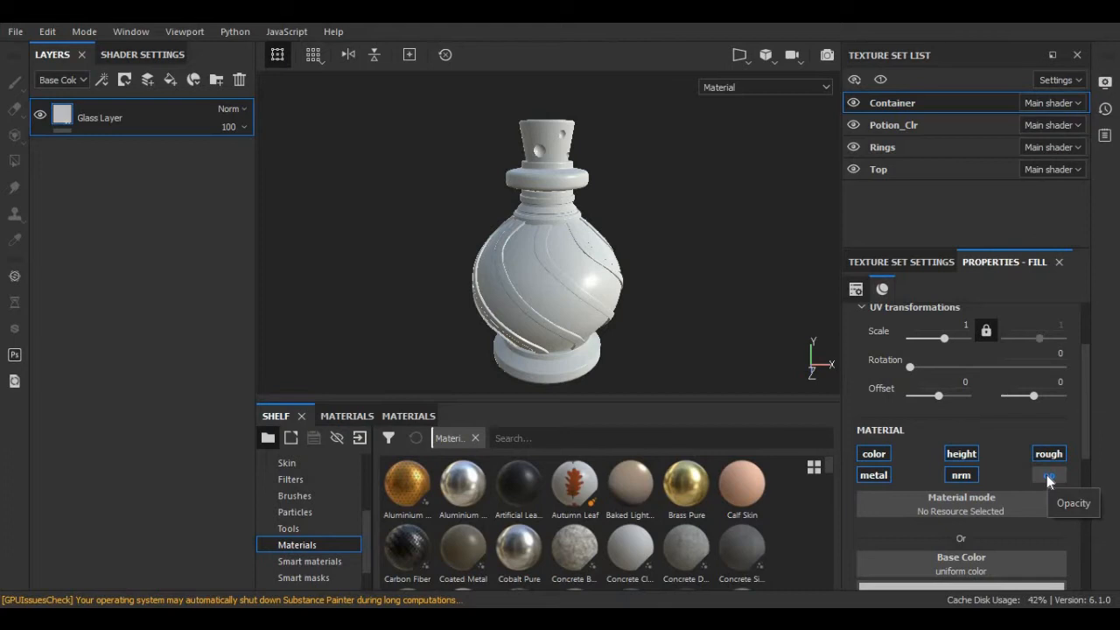
Lower the Glass Layer opacity to about 0.37 so the glass turns translucent.
scroll("down", 3)
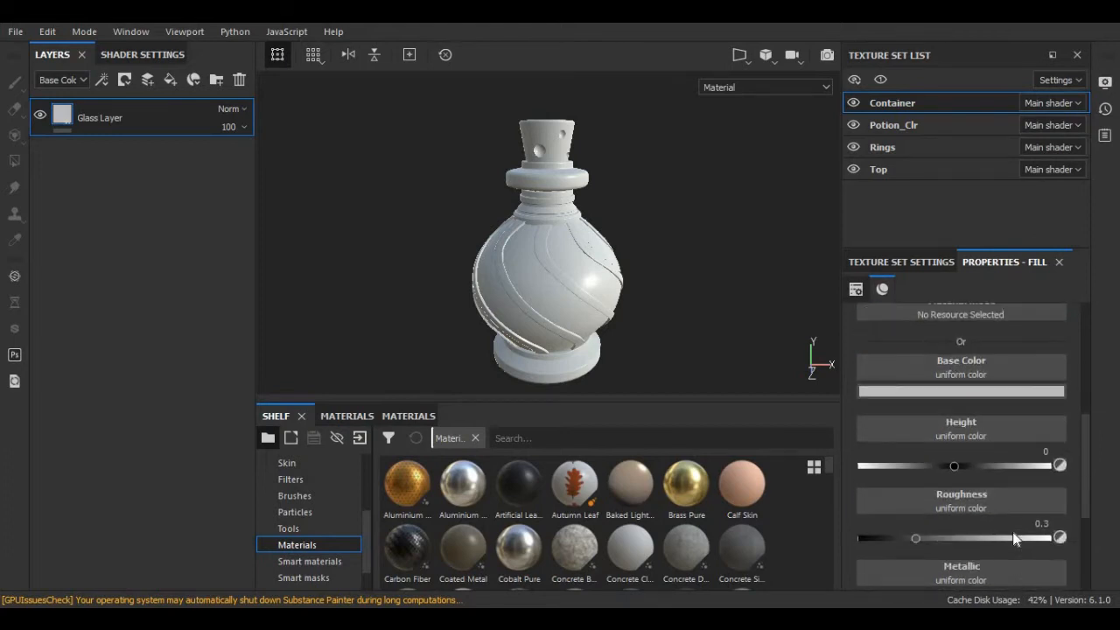
scroll("down", 3)
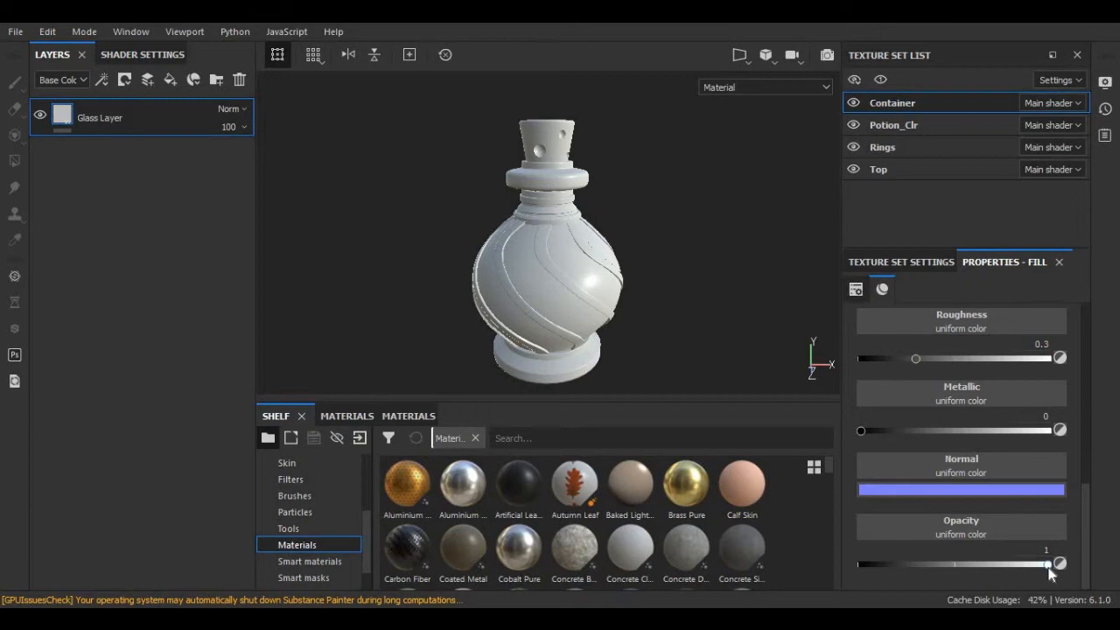
left_click_drag(1060, 563, 1022, 563)
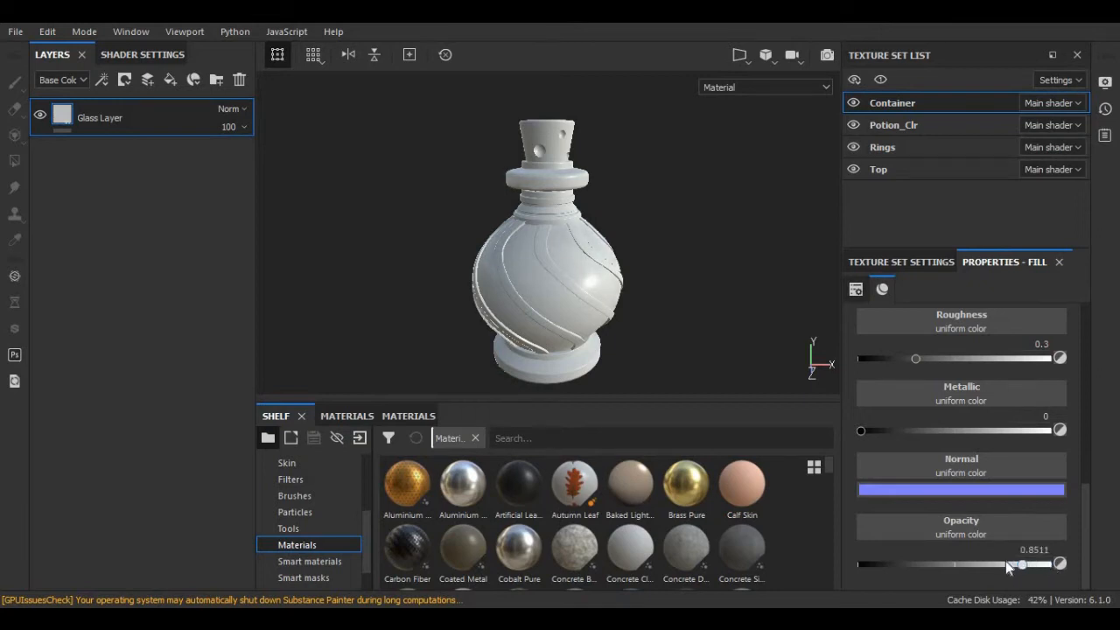
left_click_drag(1021, 564, 936, 563)
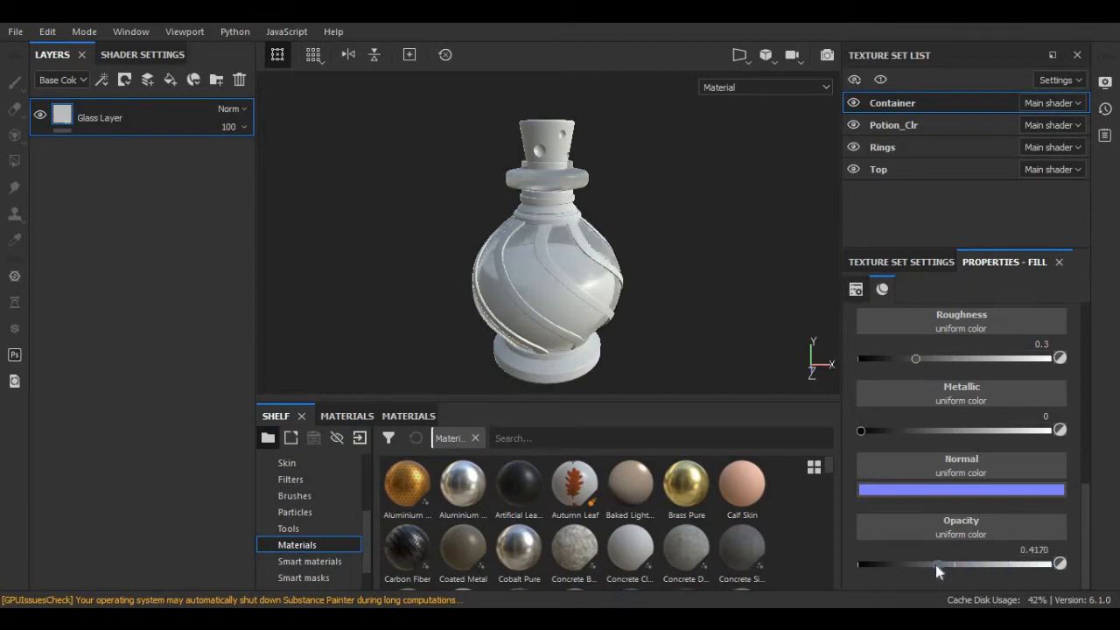
left_click_drag(938, 563, 934, 563)
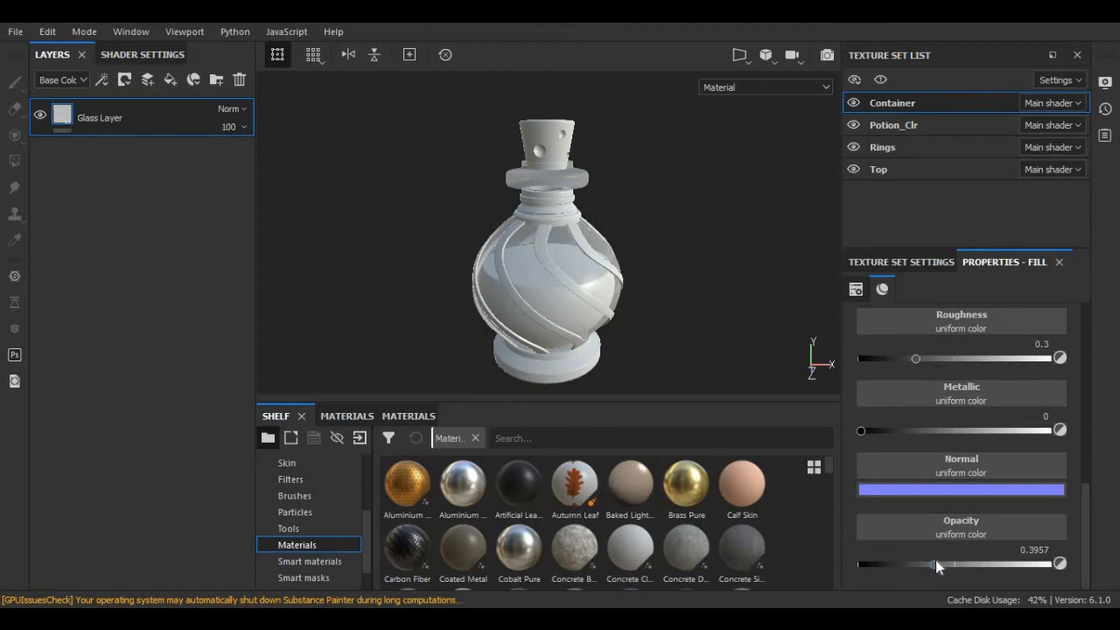
left_click_drag(936, 563, 931, 563)
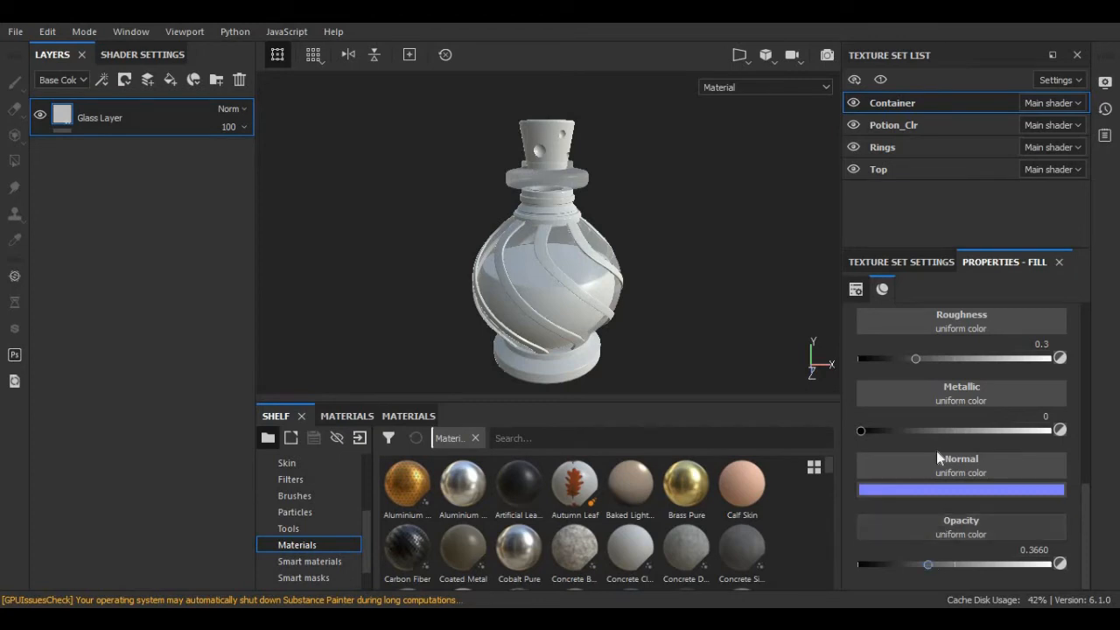
Lower the glass roughness to about 0.24 and move on to the Potion_Clr set.
scroll("down", 3)
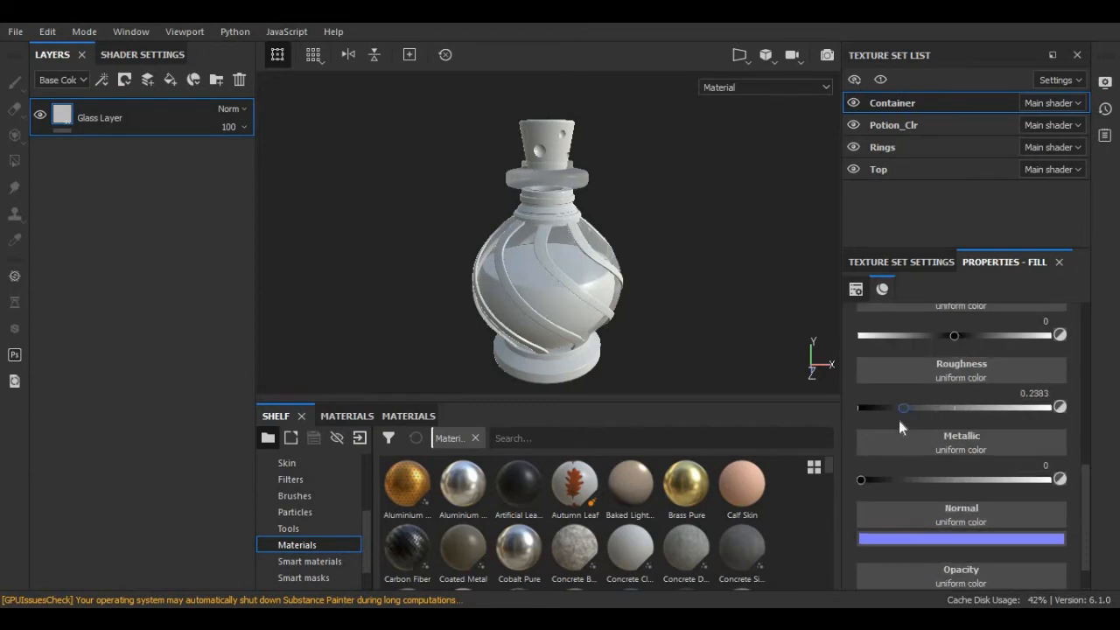
left_click_drag(903, 407, 894, 408)
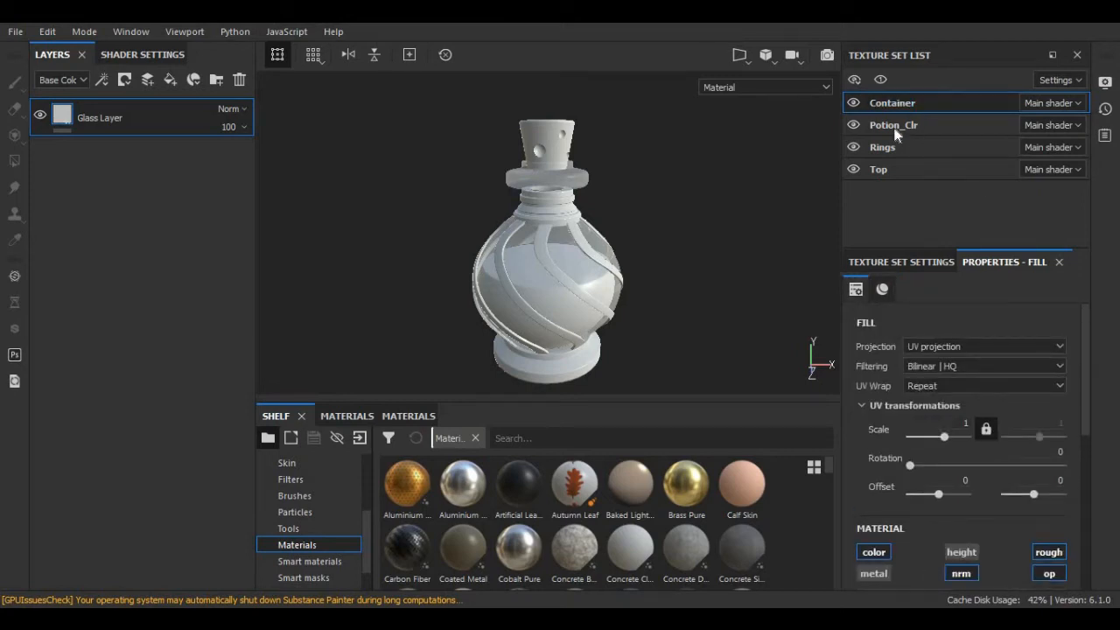
left_click(892, 124)
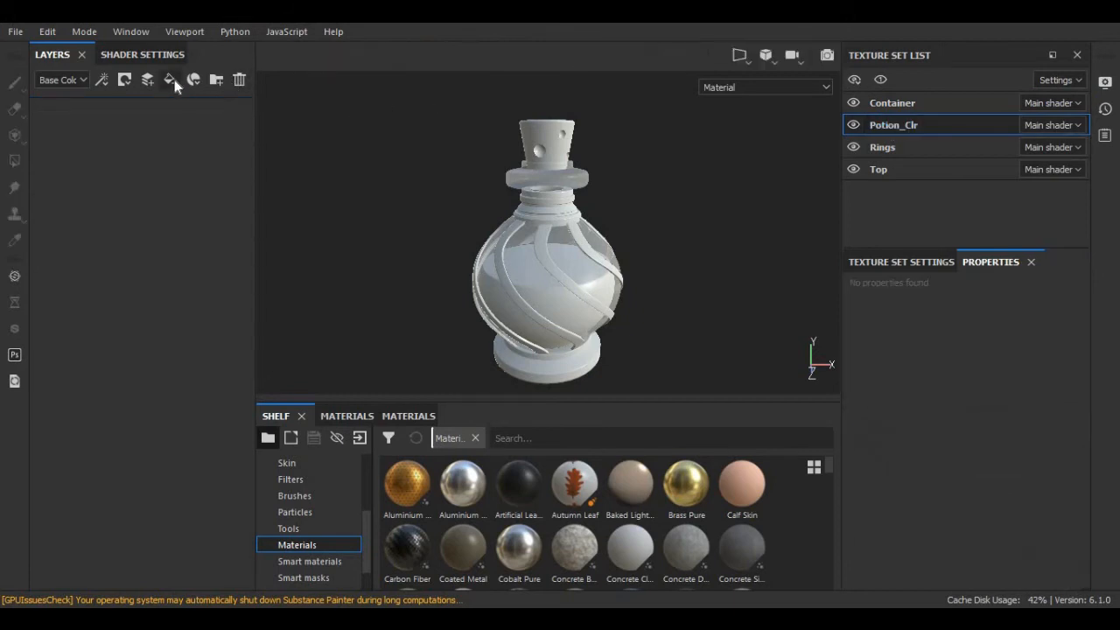
Add a fill layer named Base Txt to the Potion_Clr texture set.
left_click(171, 80)
type("B")
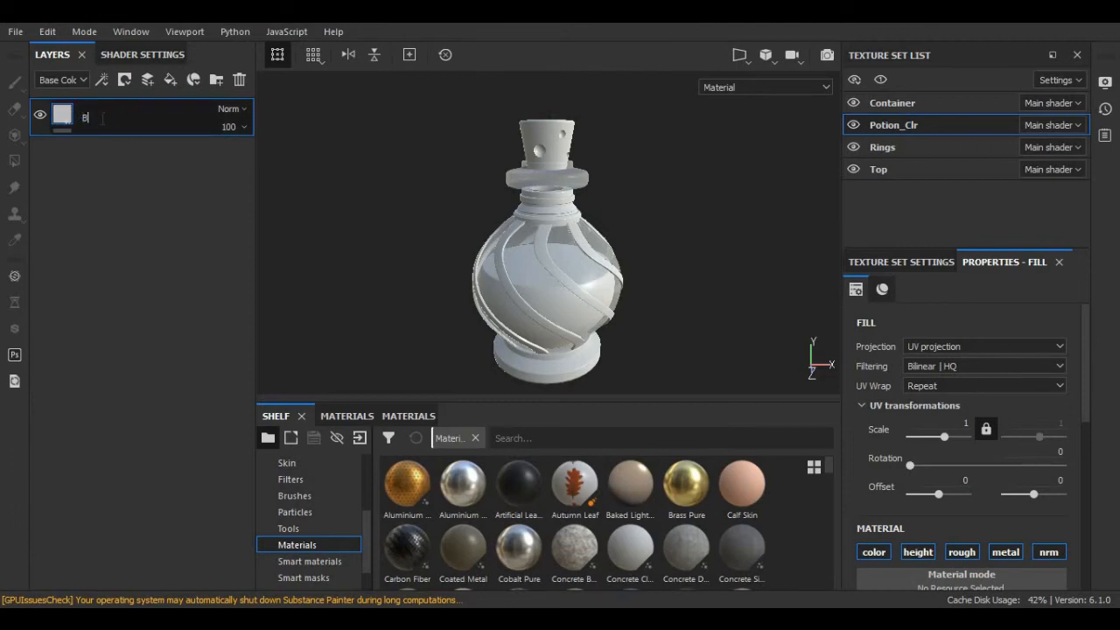
type("ase Txt")
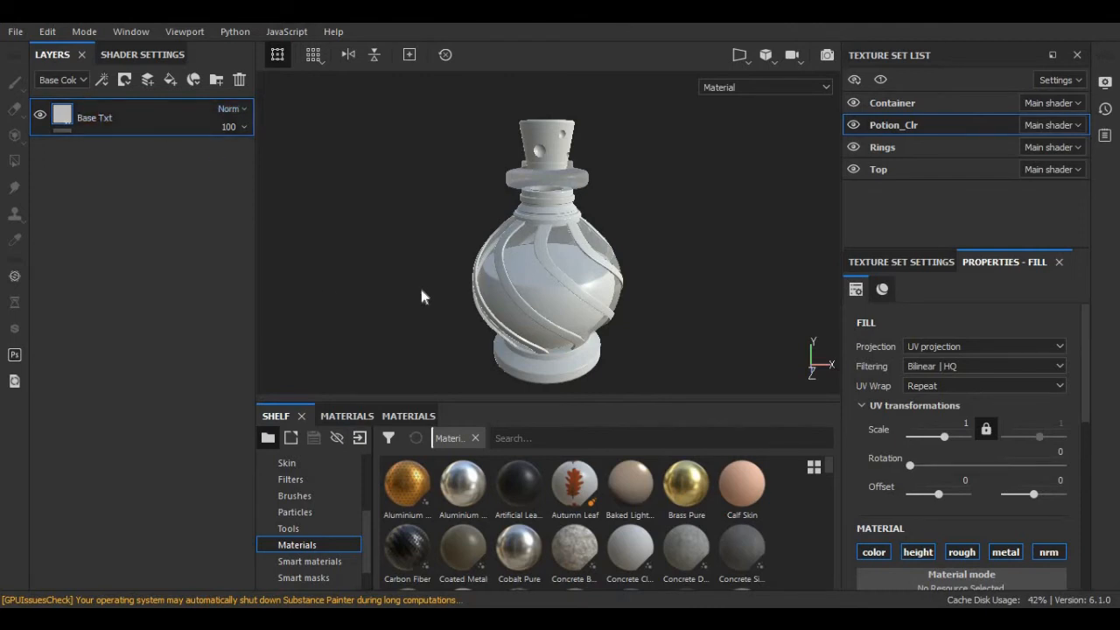
mouse_move(1003, 414)
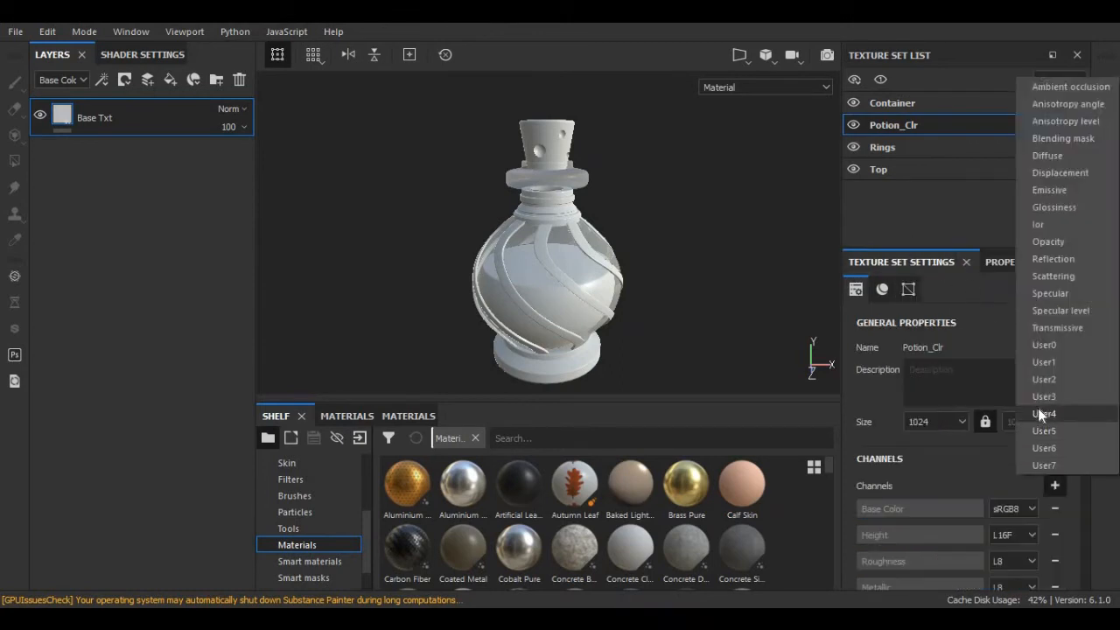
mouse_move(1053, 206)
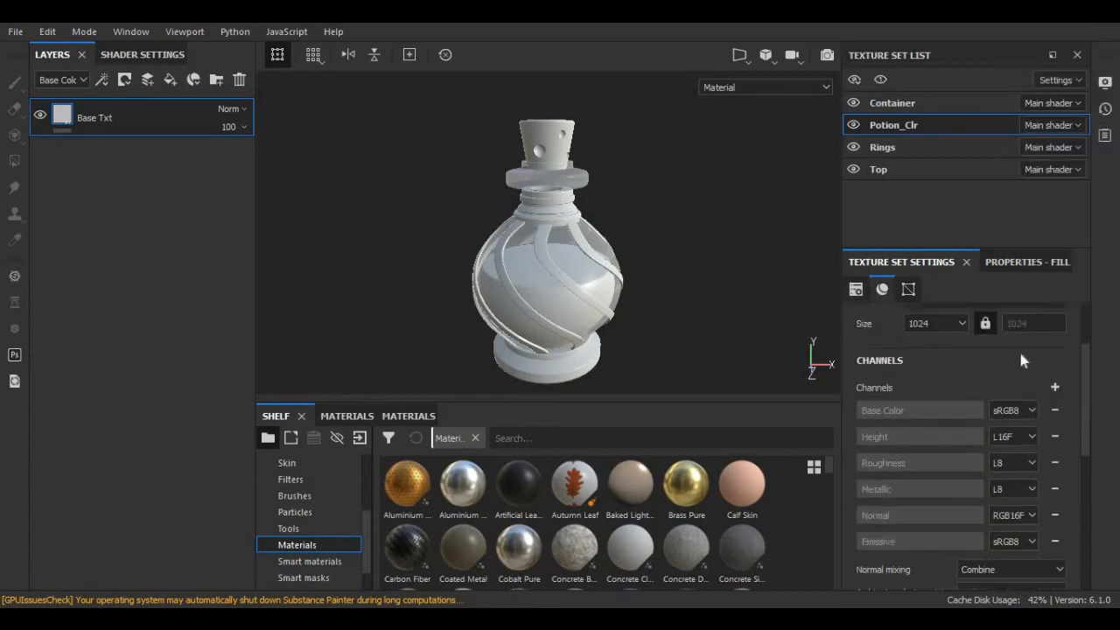
Add an Emissive channel to Potion_Clr and return to the fill properties.
left_click(1025, 262)
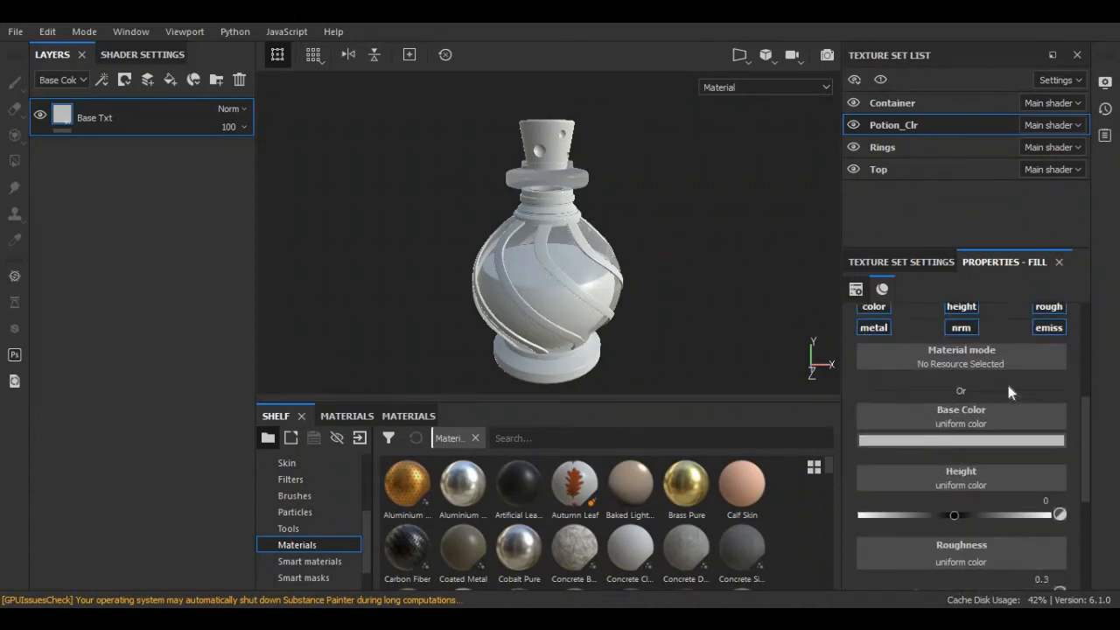
Set the Base Txt base colour to bright red, then move to the Rings set.
scroll("down", 3)
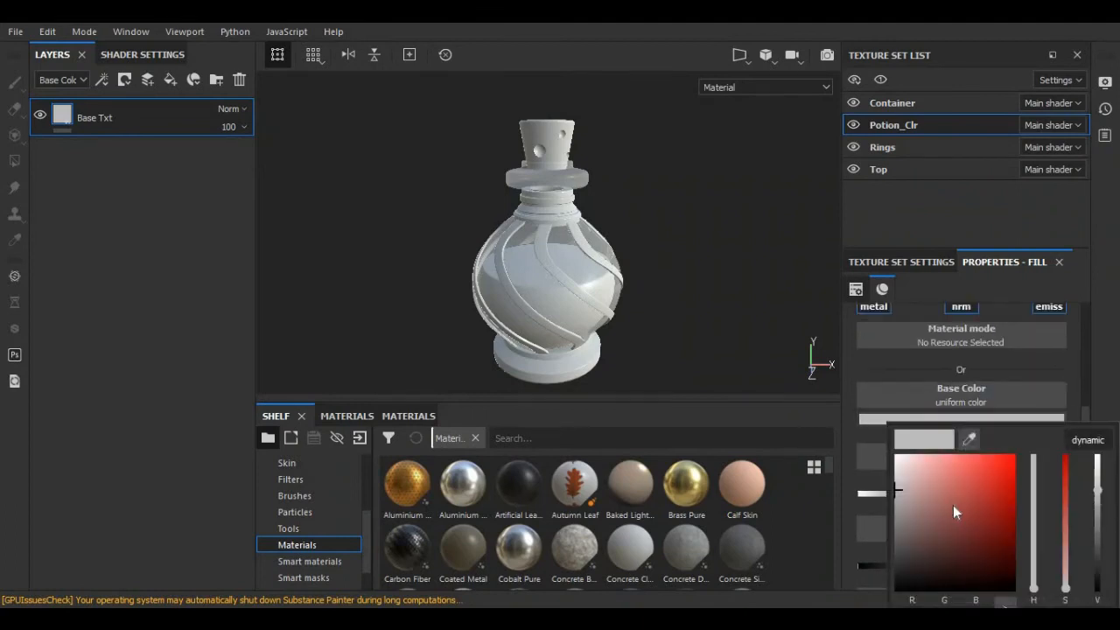
left_click(990, 458)
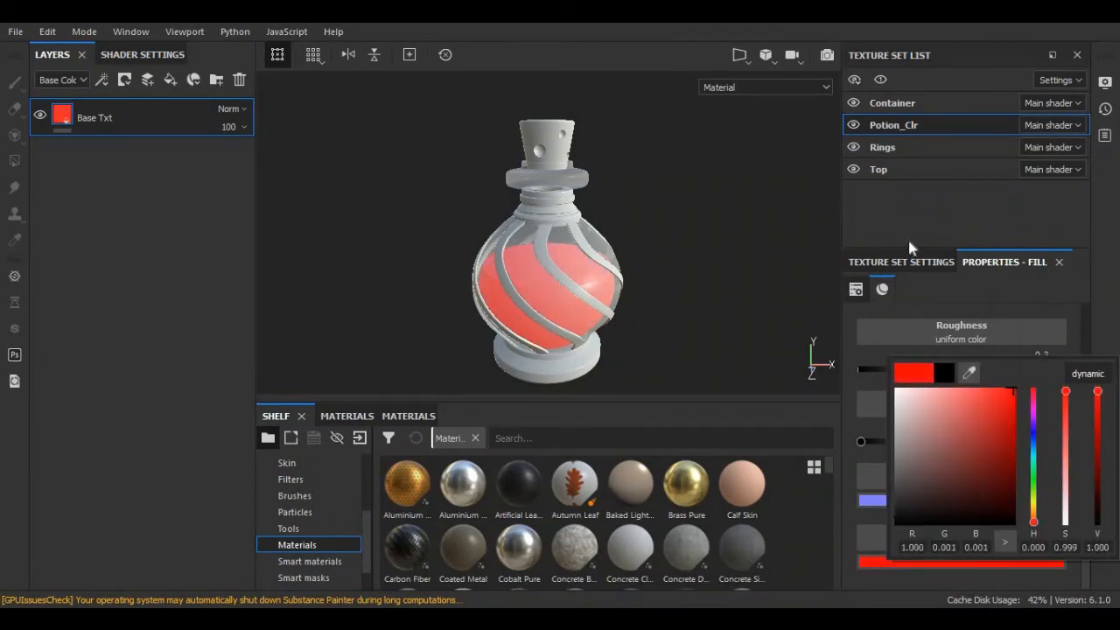
left_click(882, 147)
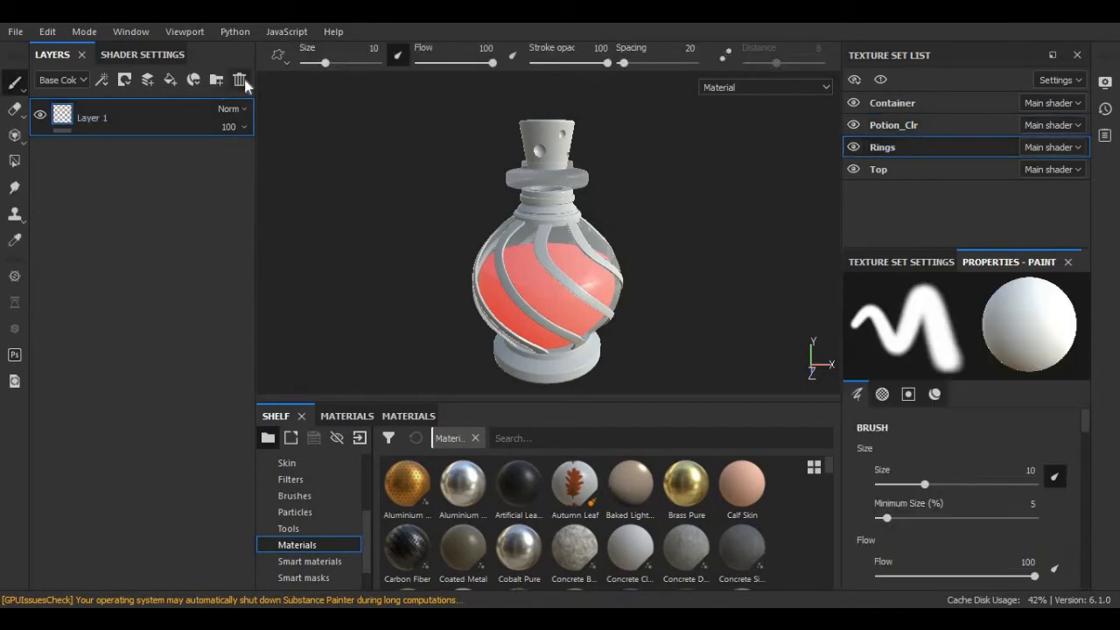
Replace the Rings paint layer with the Gold Armor smart material.
left_click(238, 81)
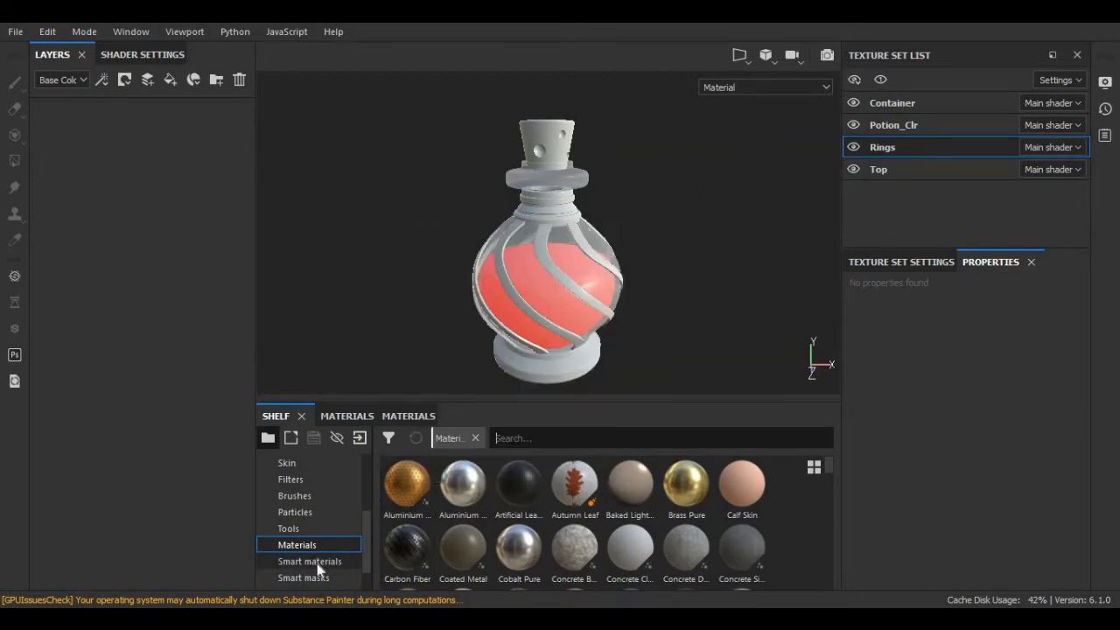
left_click(308, 560)
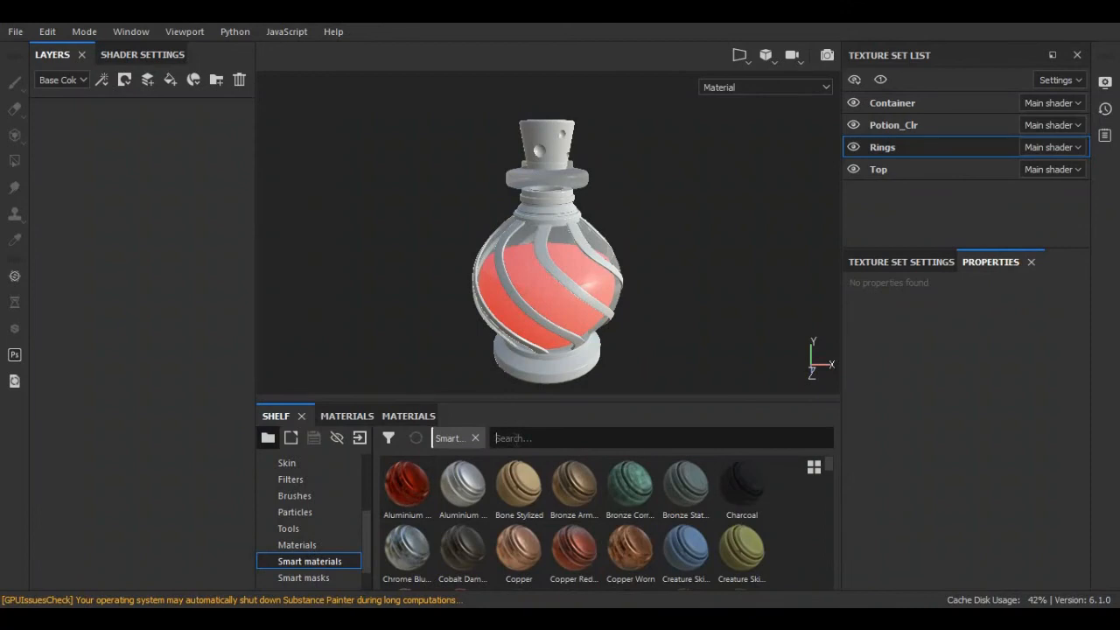
type("gold")
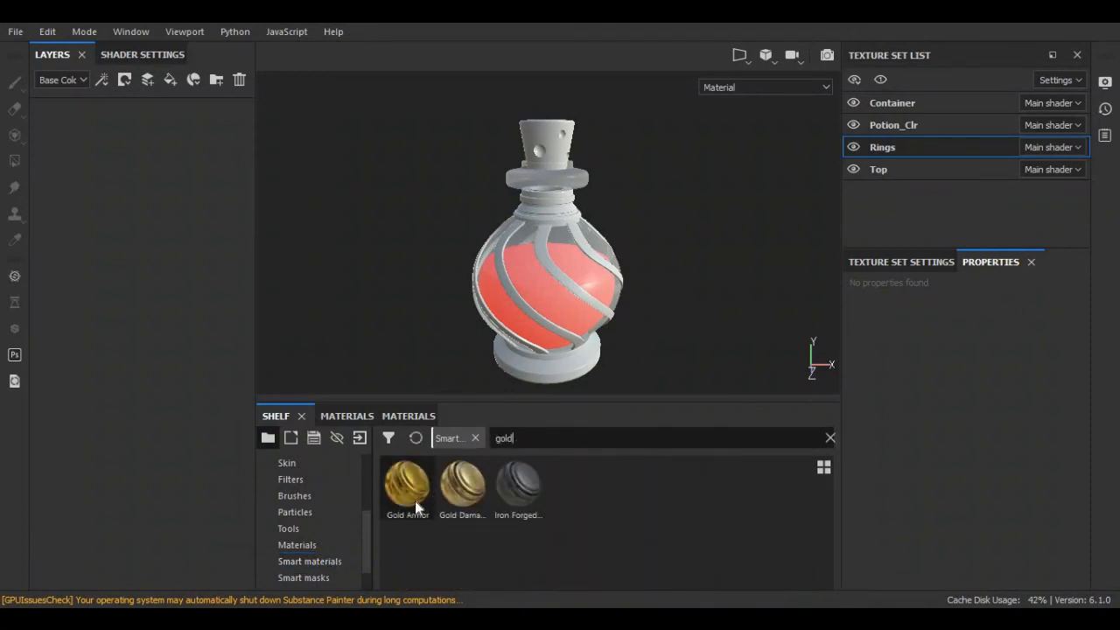
left_click(405, 487)
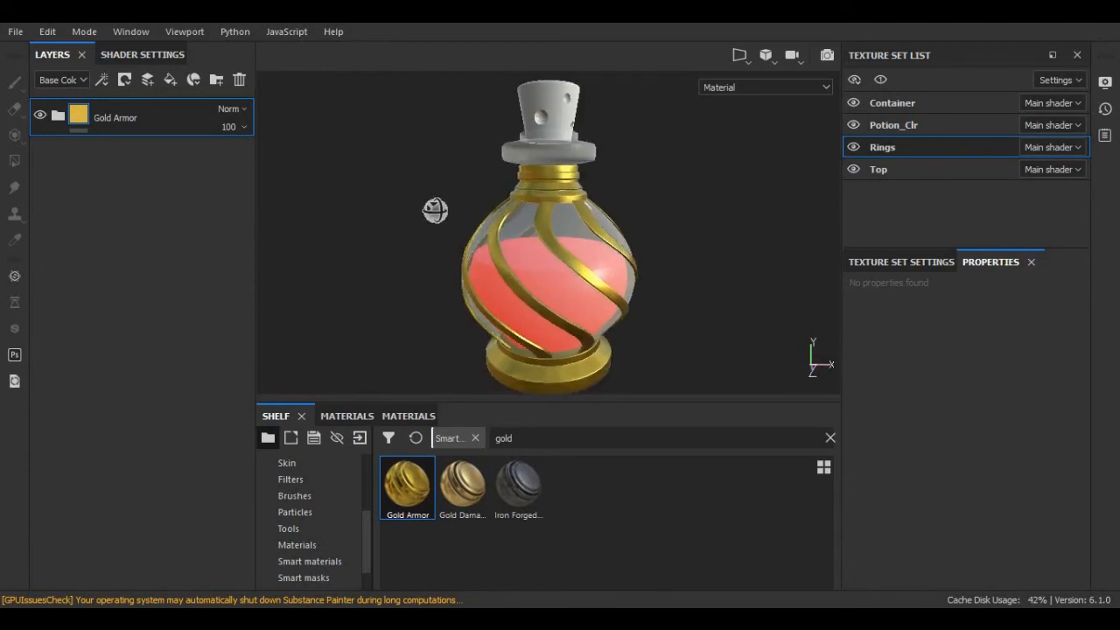
Soften the Gold Armor Base Metal colour to a lighter, less saturated gold.
left_click(57, 115)
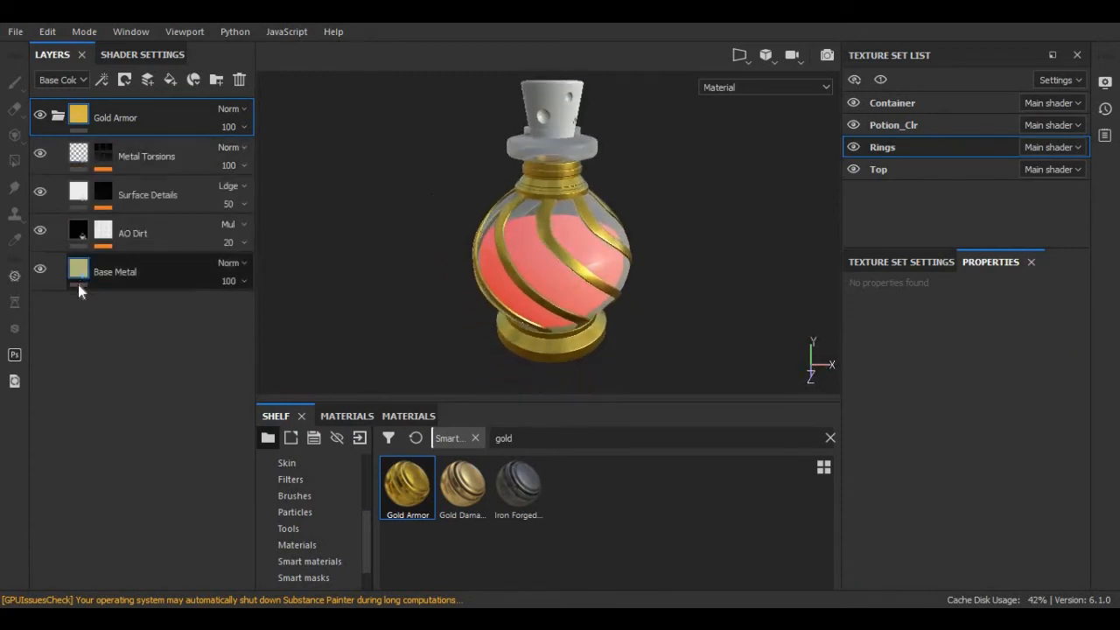
left_click(116, 271)
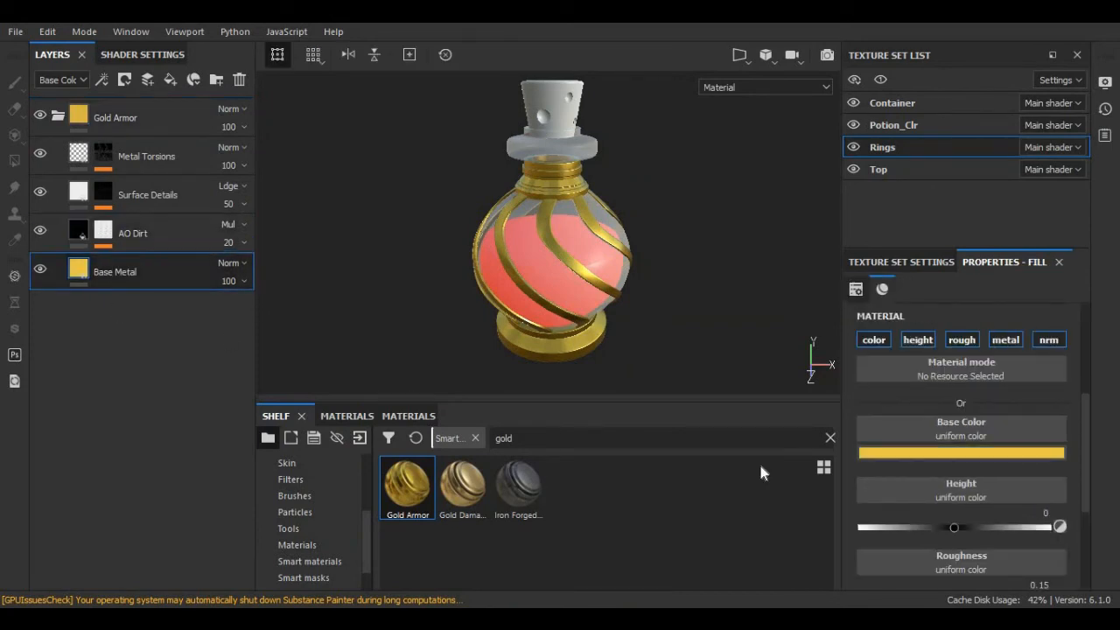
left_click(961, 451)
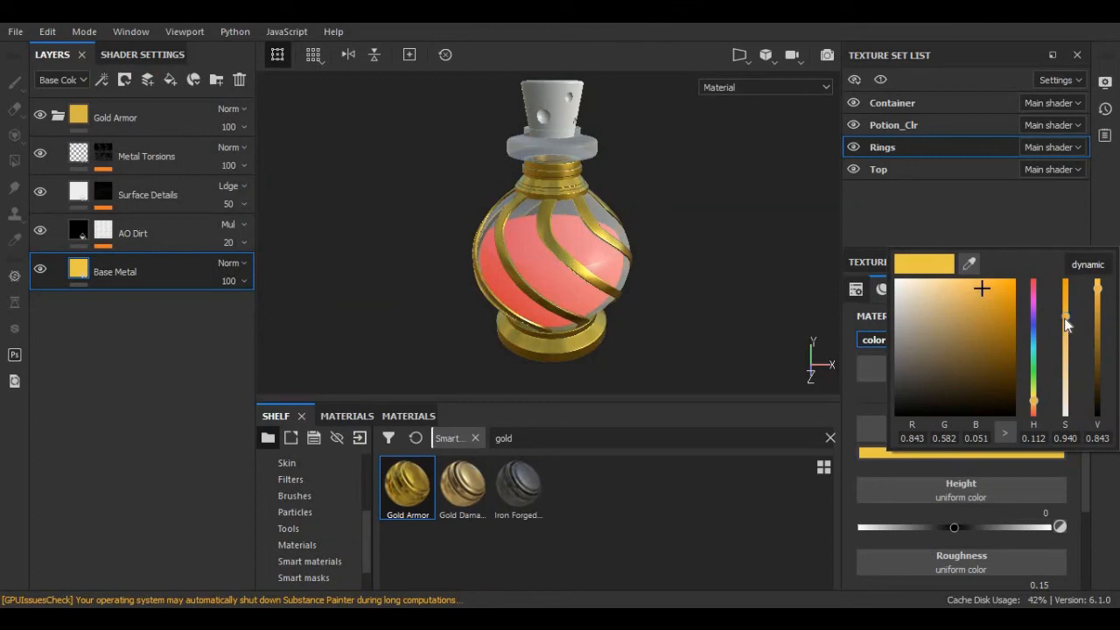
left_click_drag(1063, 318, 1064, 341)
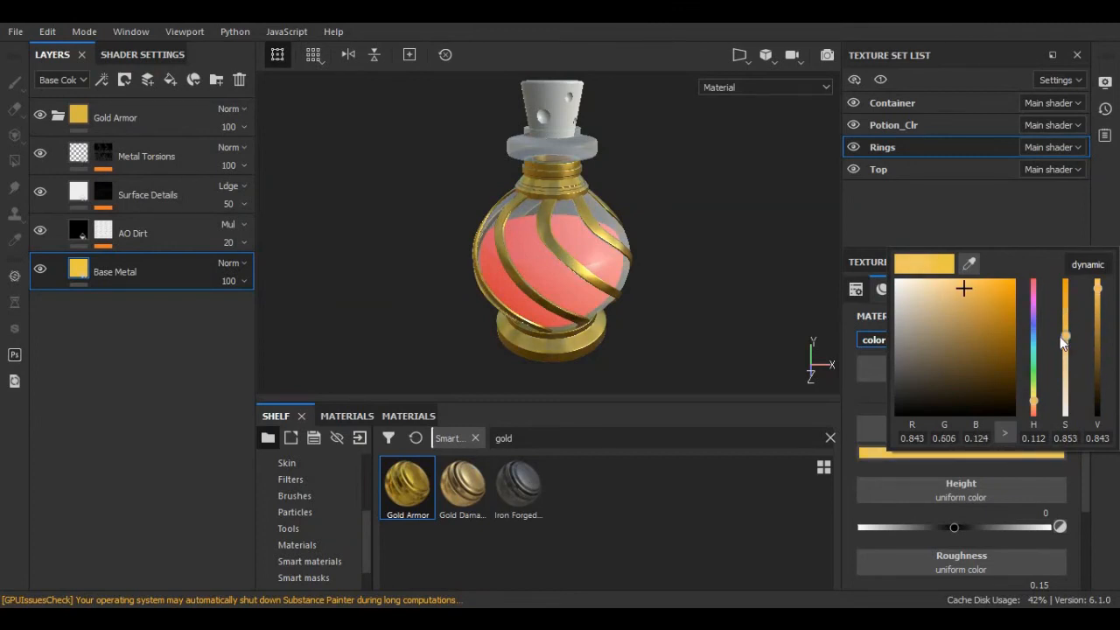
left_click_drag(1097, 332, 1097, 284)
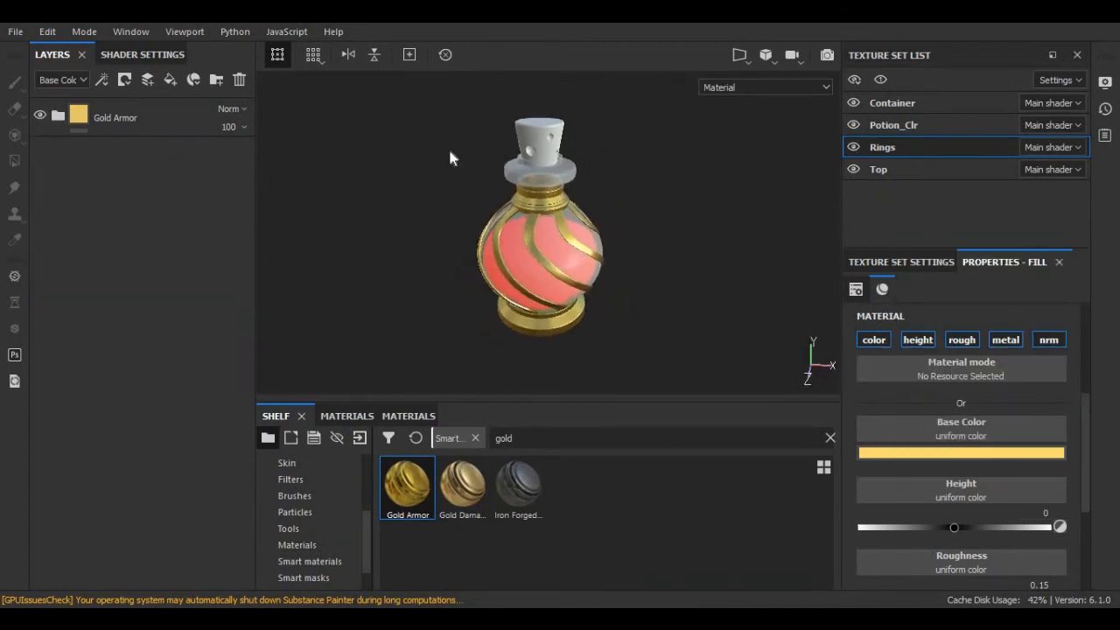
On the Top texture set, tint the Base Txt fill's Base Color a dark reddish-brown for the cork.
left_click(879, 168)
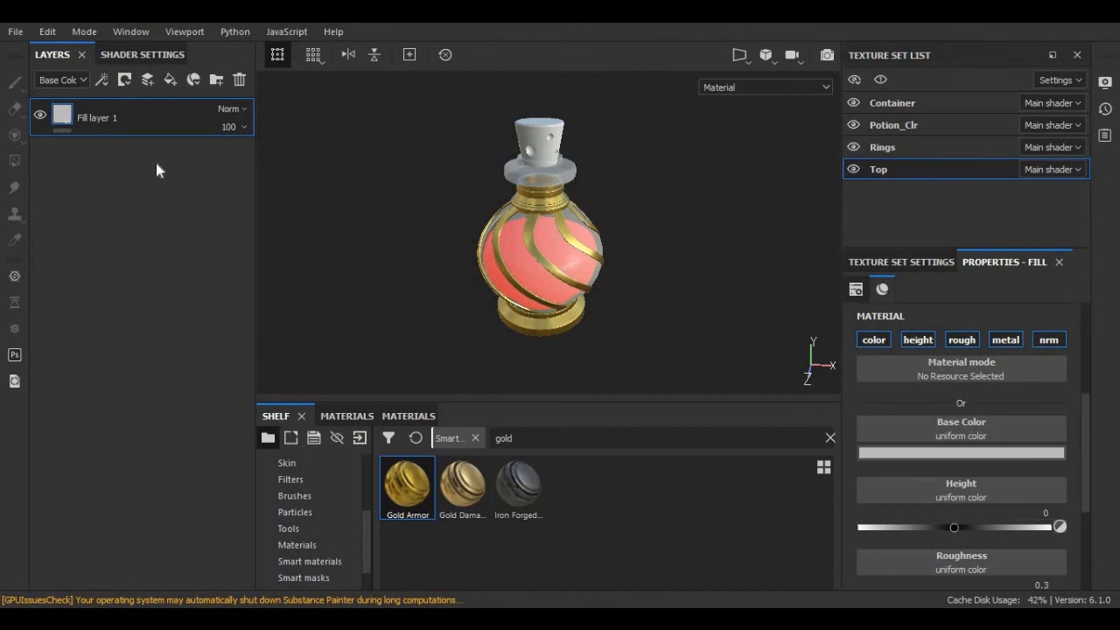
mouse_move(693, 367)
type("Base Txt")
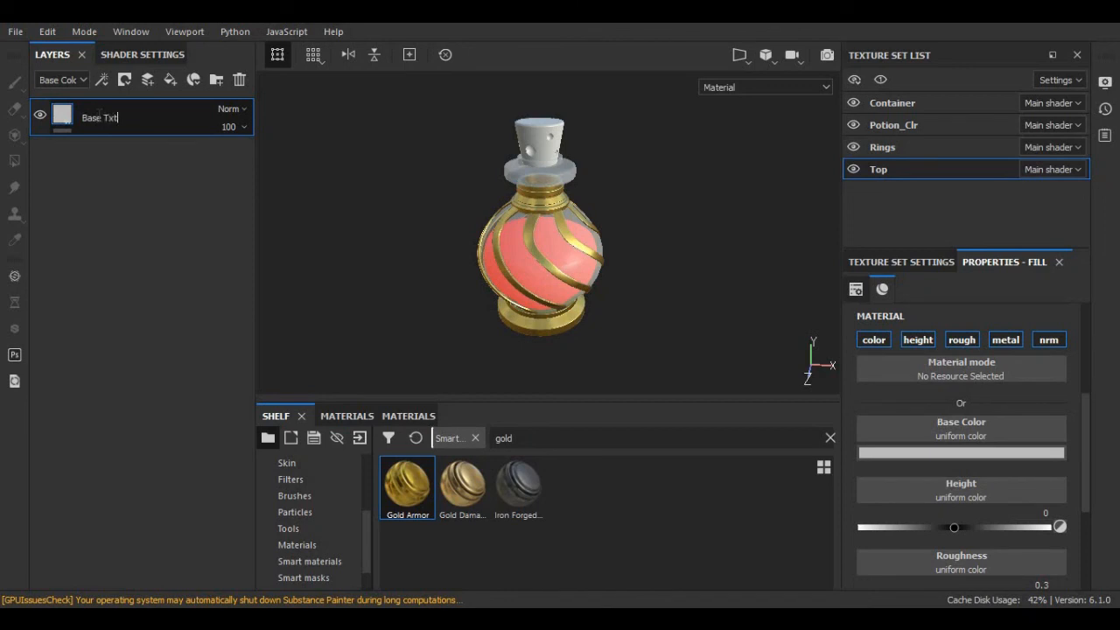
left_click(958, 452)
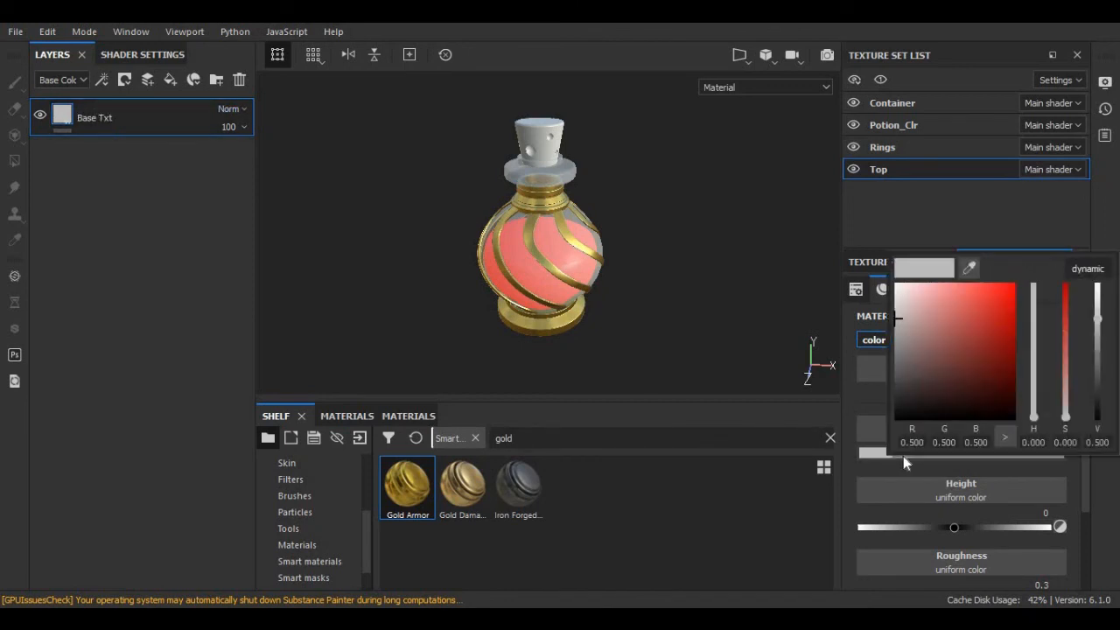
left_click(966, 348)
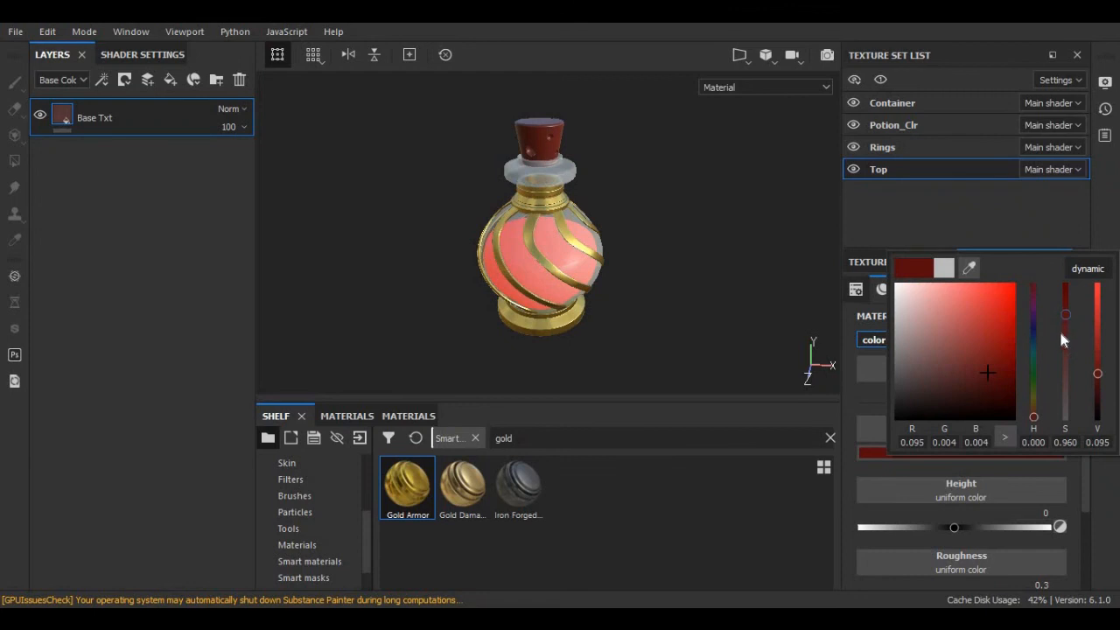
left_click_drag(1064, 315, 1063, 342)
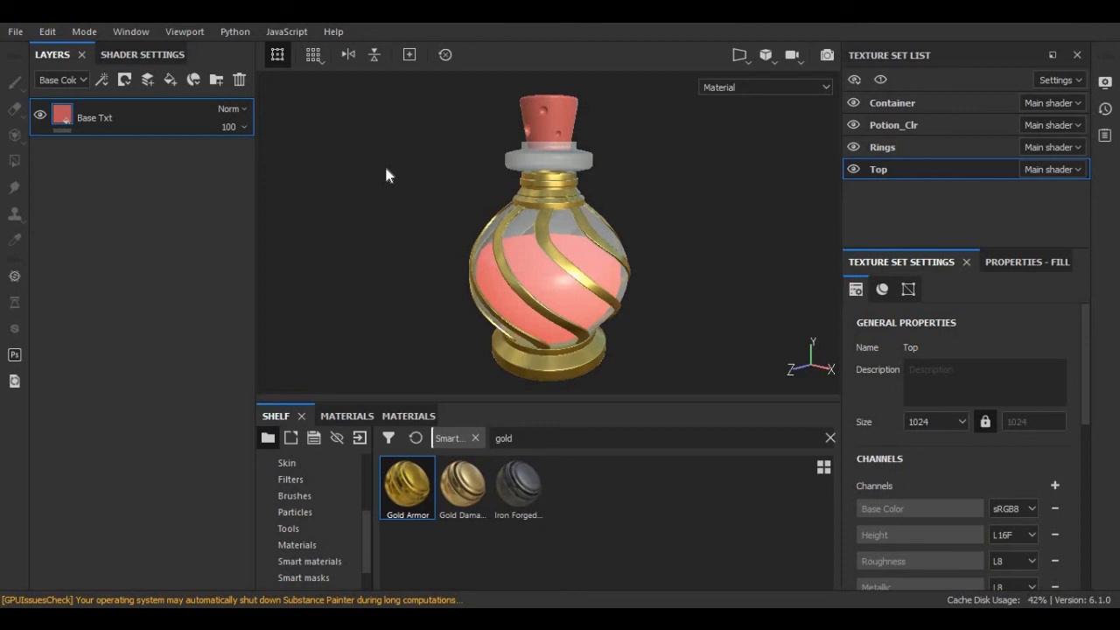
mouse_move(691, 158)
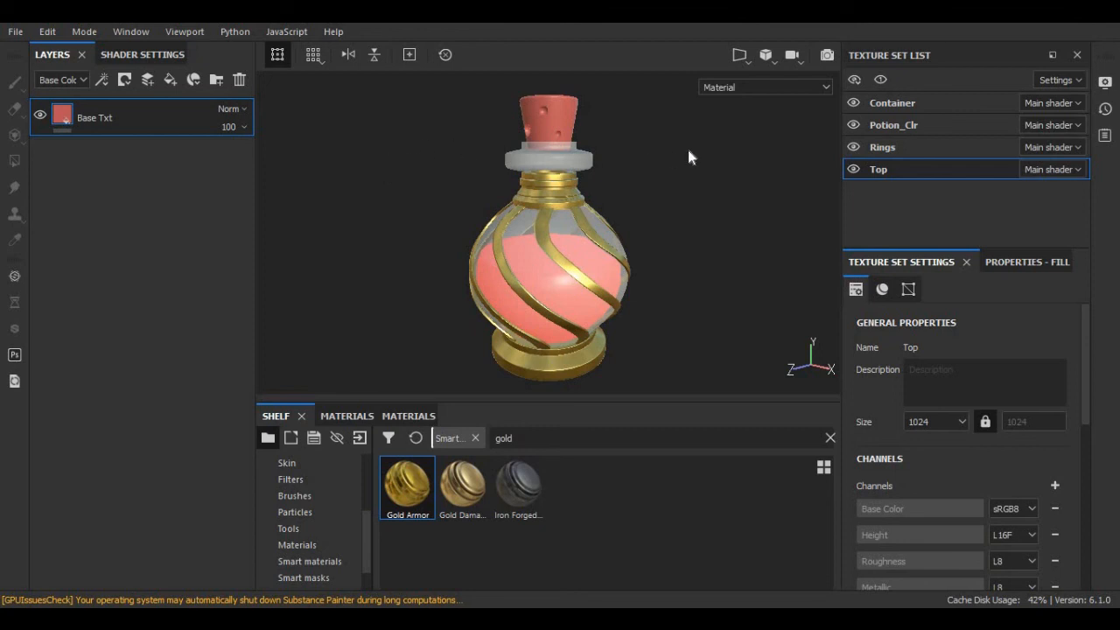